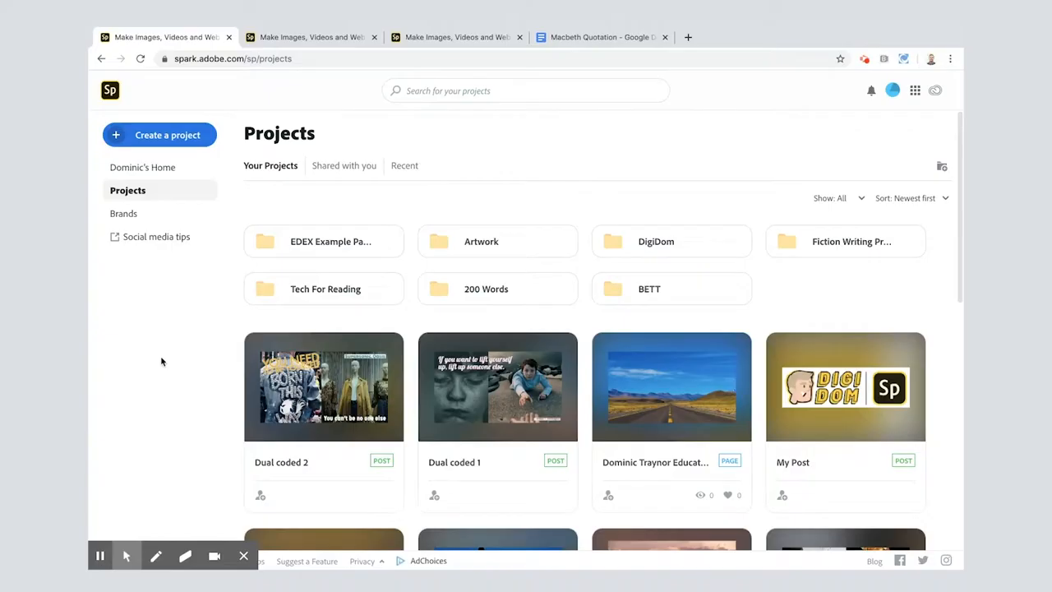
mouse_move(311, 36)
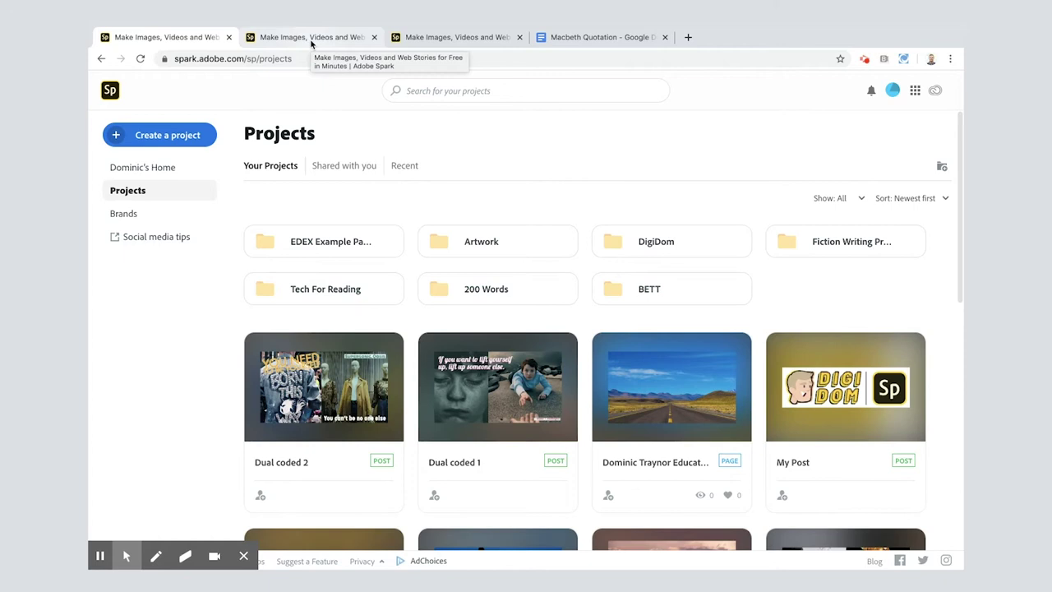
Show Adobe Spark's new project types, such as flyer, collage, web page and video.
left_click(323, 388)
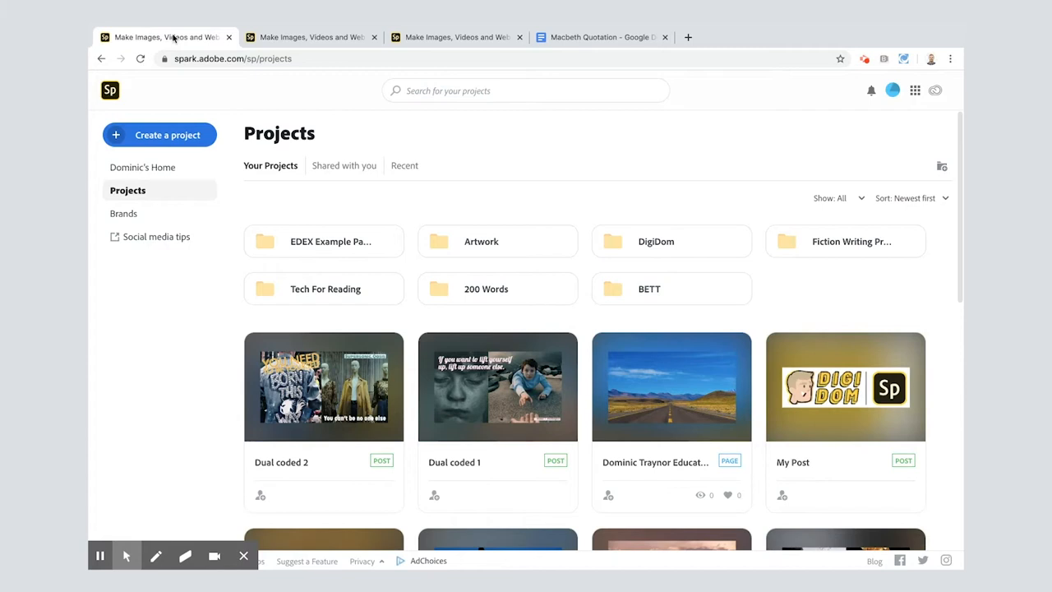
left_click(159, 134)
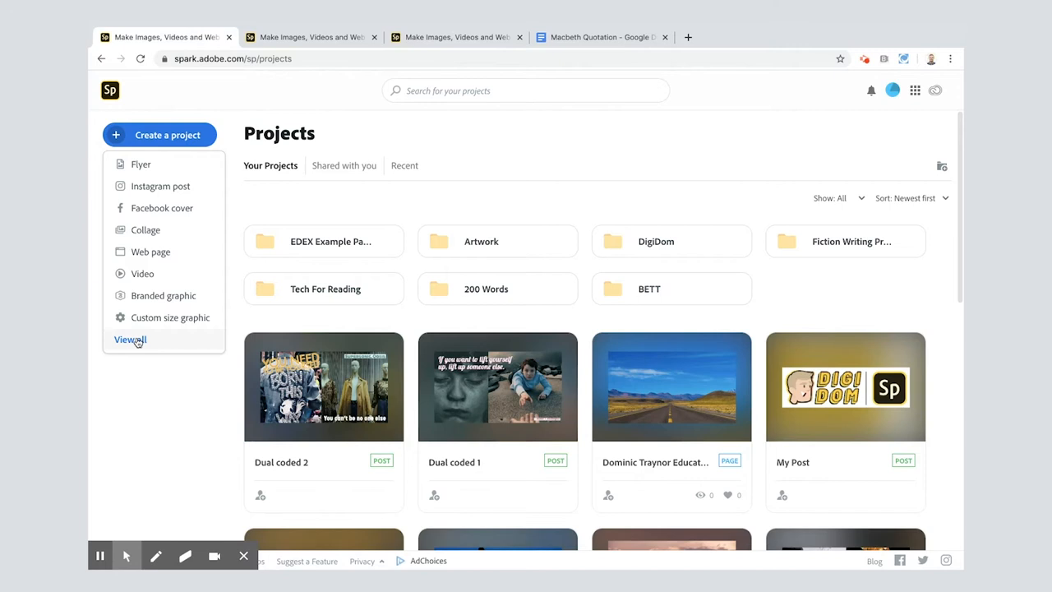
Start a graphic from the Twitter Quote template with the two-panel split layout.
left_click(129, 340)
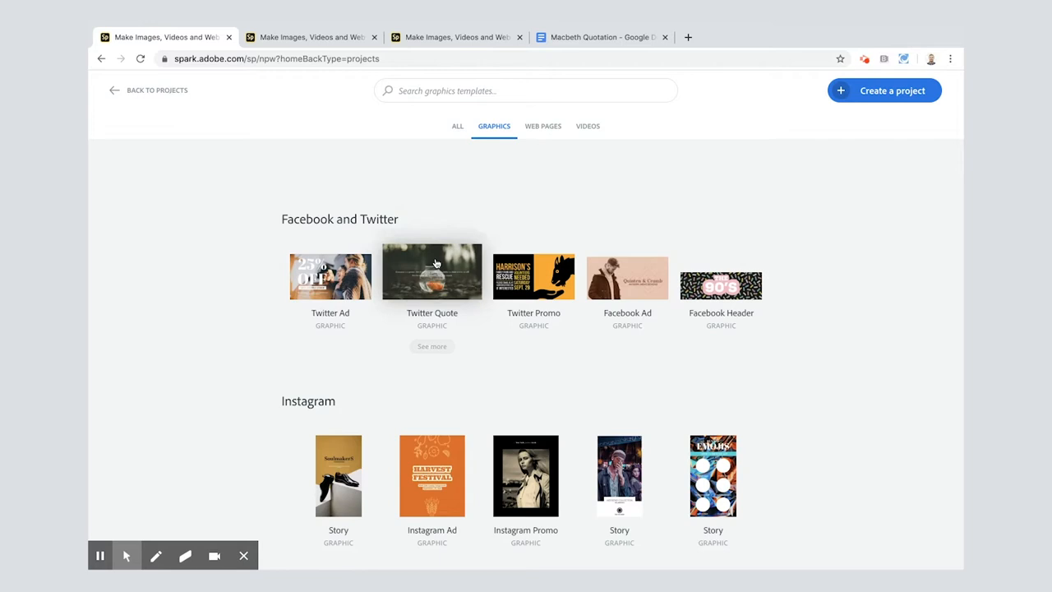
left_click(432, 274)
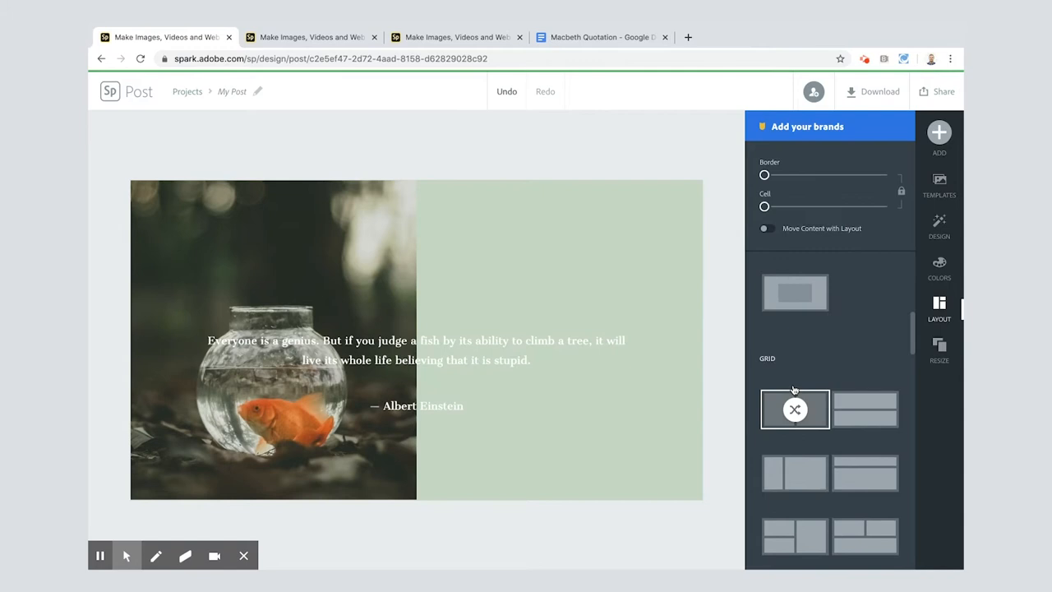
left_click(559, 331)
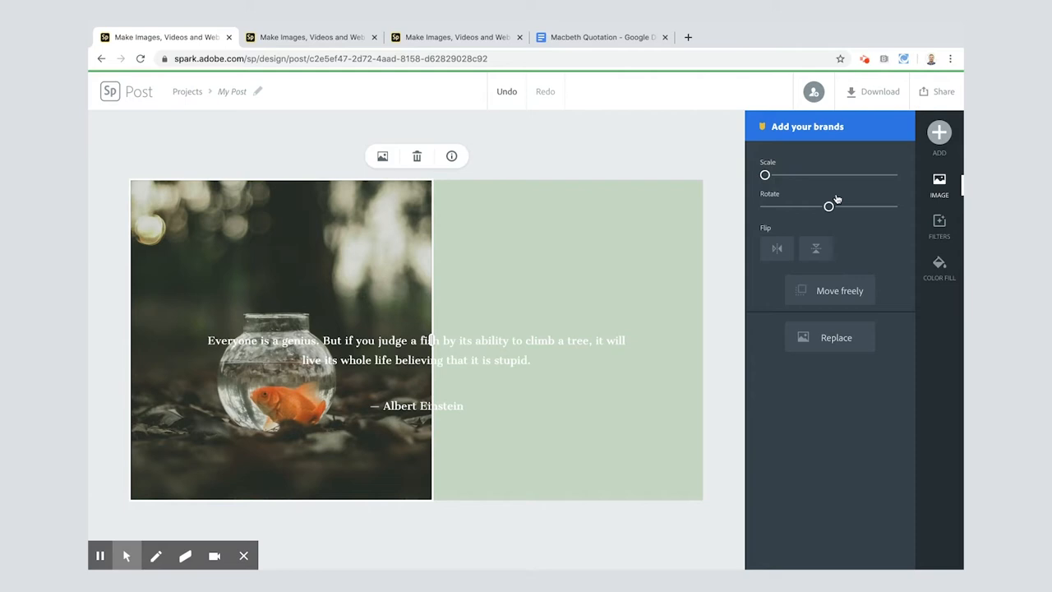
Swap the Einstein quote for 'Double, double, toil and trouble…', enlarged and moved to the top.
left_click(417, 341)
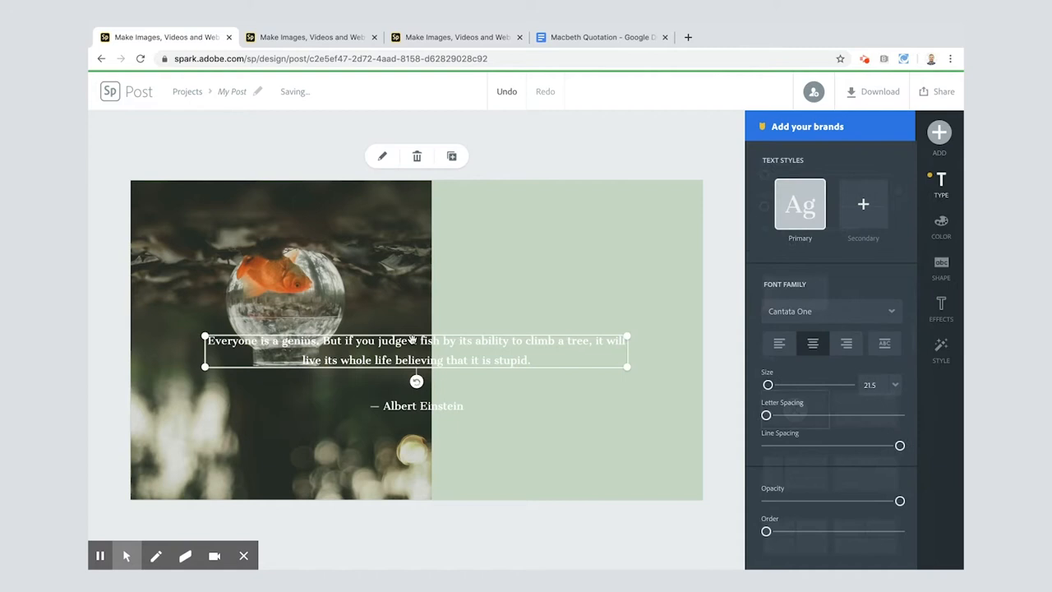
left_click(601, 37)
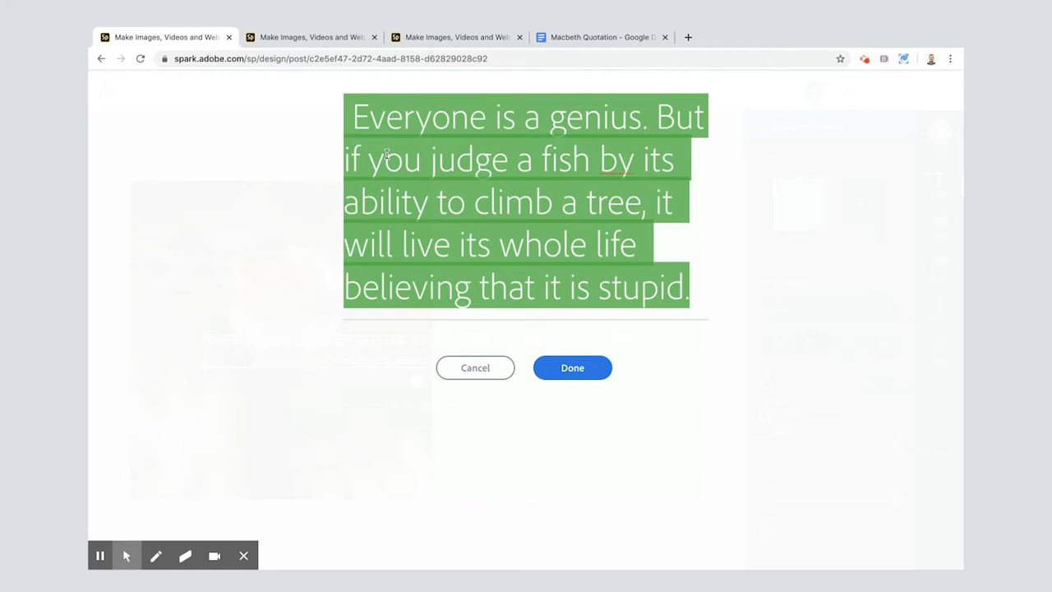
left_click(572, 367)
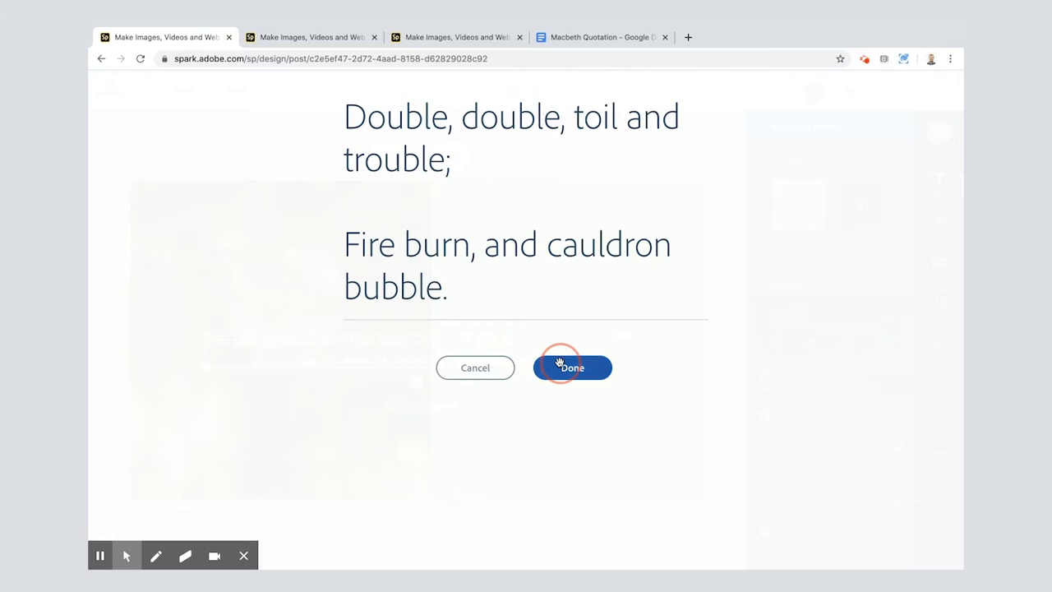
left_click(572, 367)
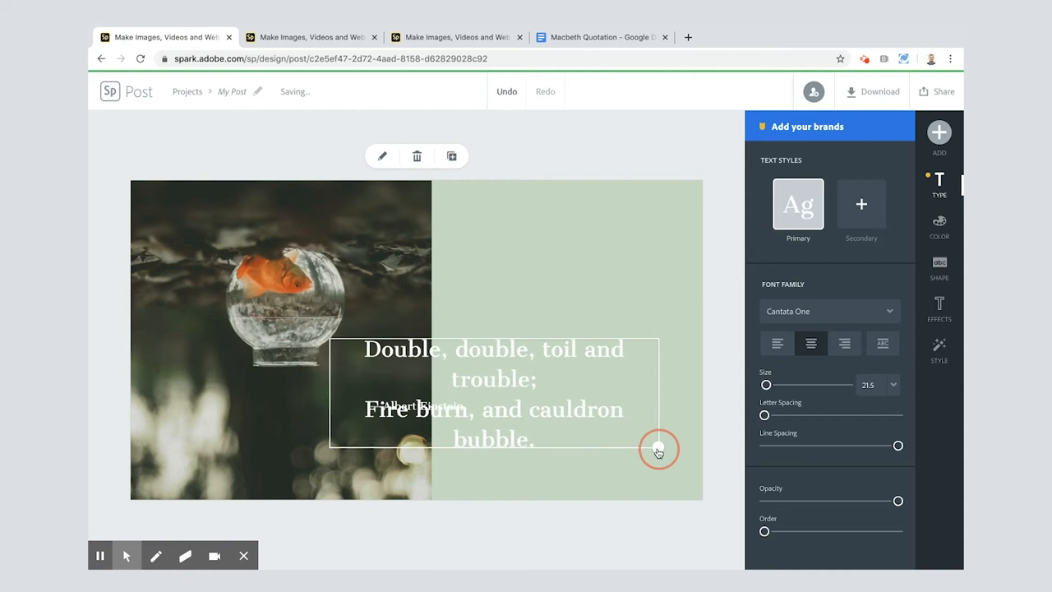
left_click_drag(658, 451, 460, 238)
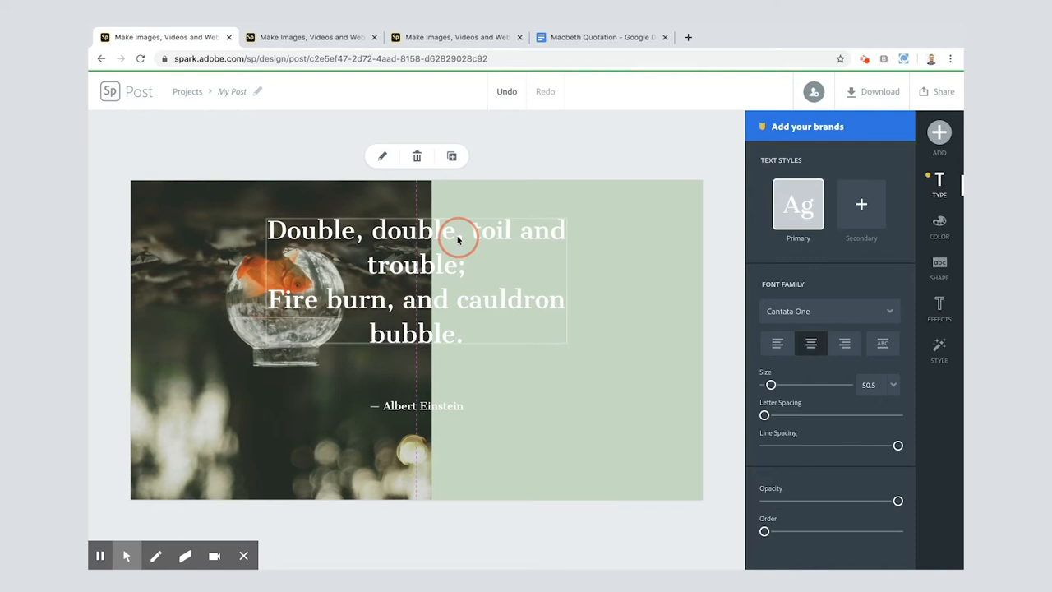
left_click_drag(460, 238, 647, 374)
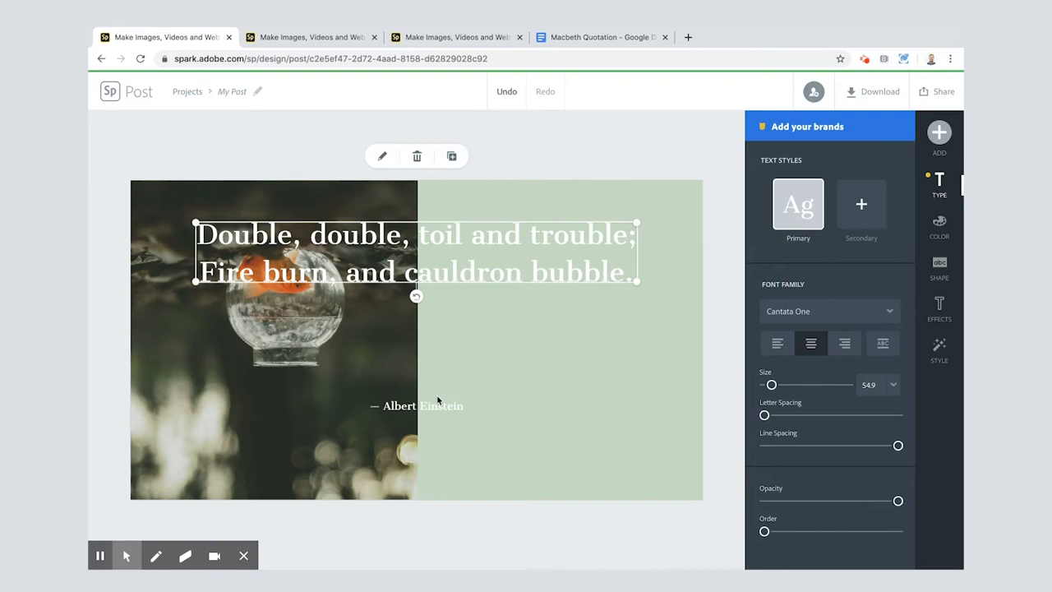
Change the attribution to 'The Three Witches, Act 4 Scene 1, Macbeth' and enlarge it.
left_click(600, 36)
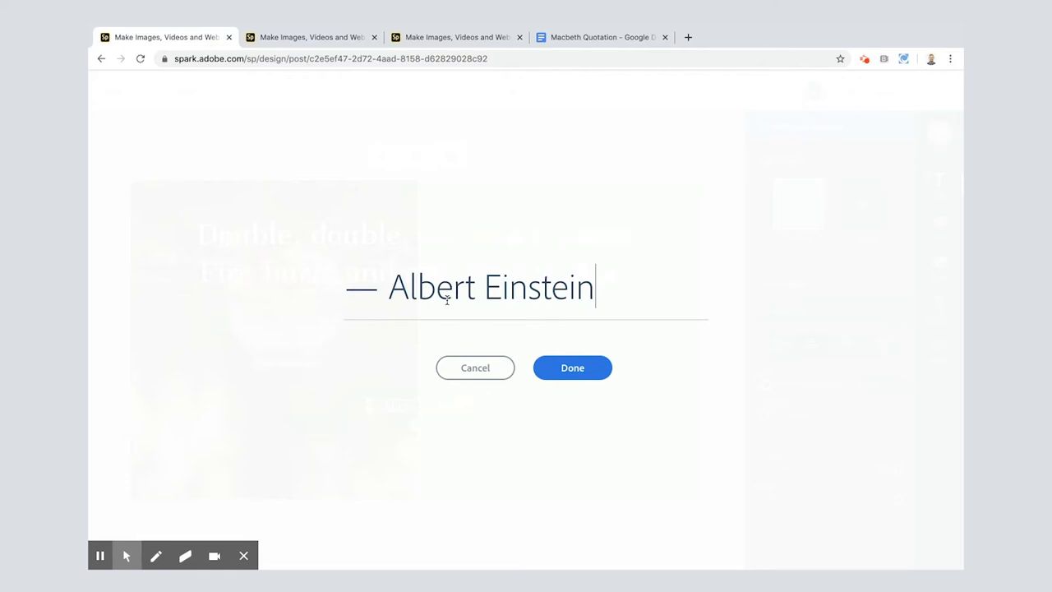
left_click(573, 368)
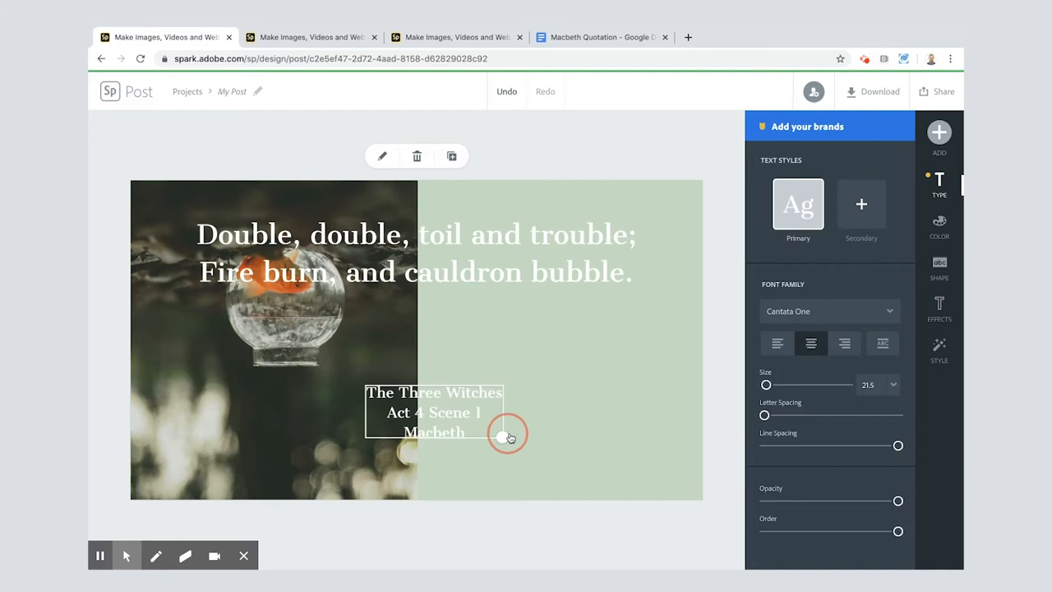
left_click_drag(504, 434, 417, 461)
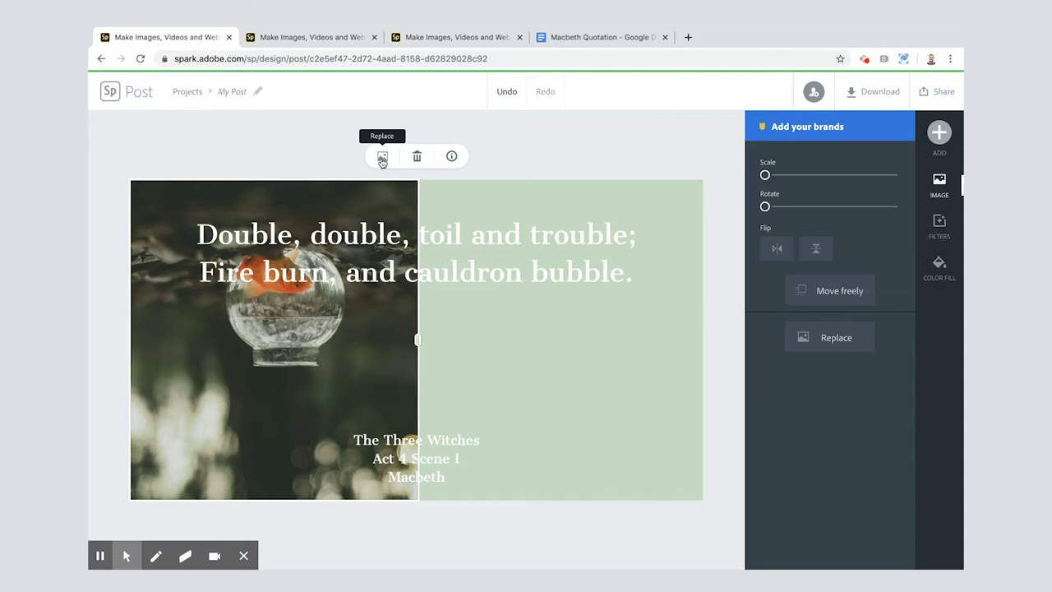
Replace the goldfish photo with a black-and-white image from a free 'witches' photo search.
left_click(828, 337)
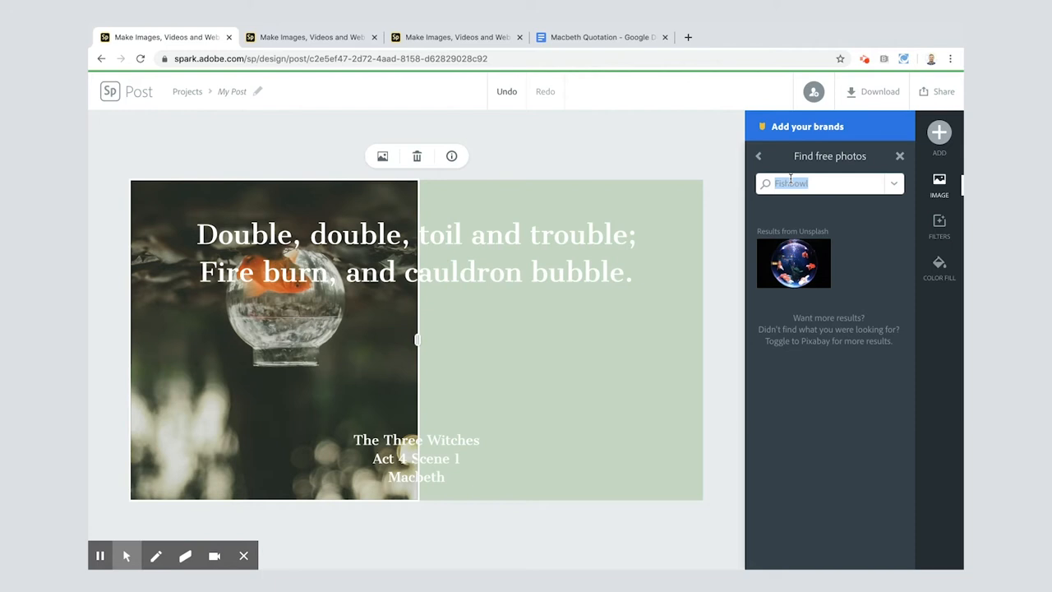
type("witches")
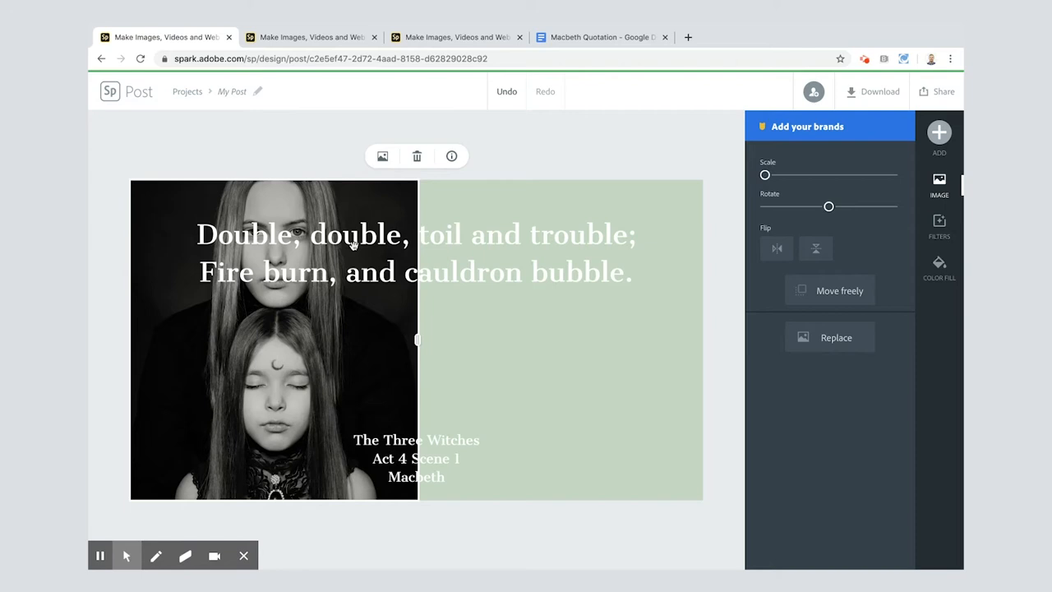
mouse_move(272, 340)
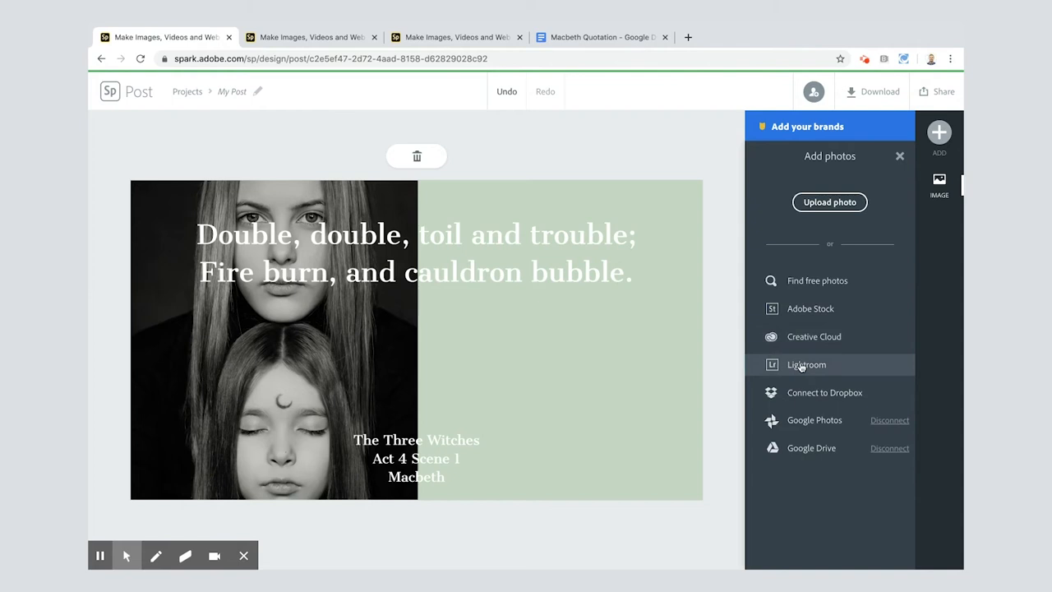
Add a cauldron-over-fire photo from a 'cauldron' search into the right collage cell.
left_click(817, 280)
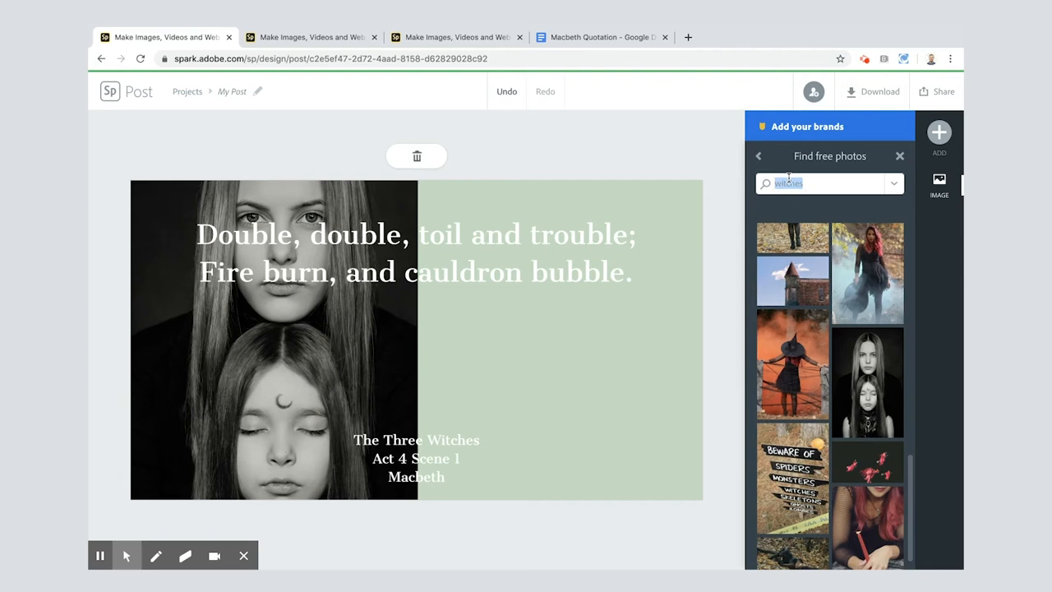
type("cauldron")
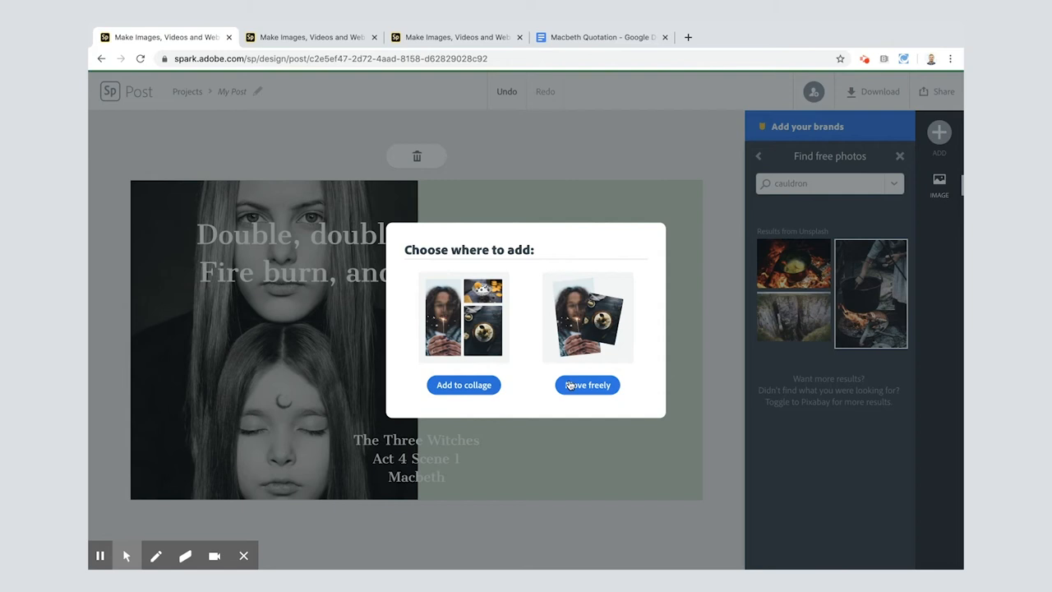
left_click(588, 384)
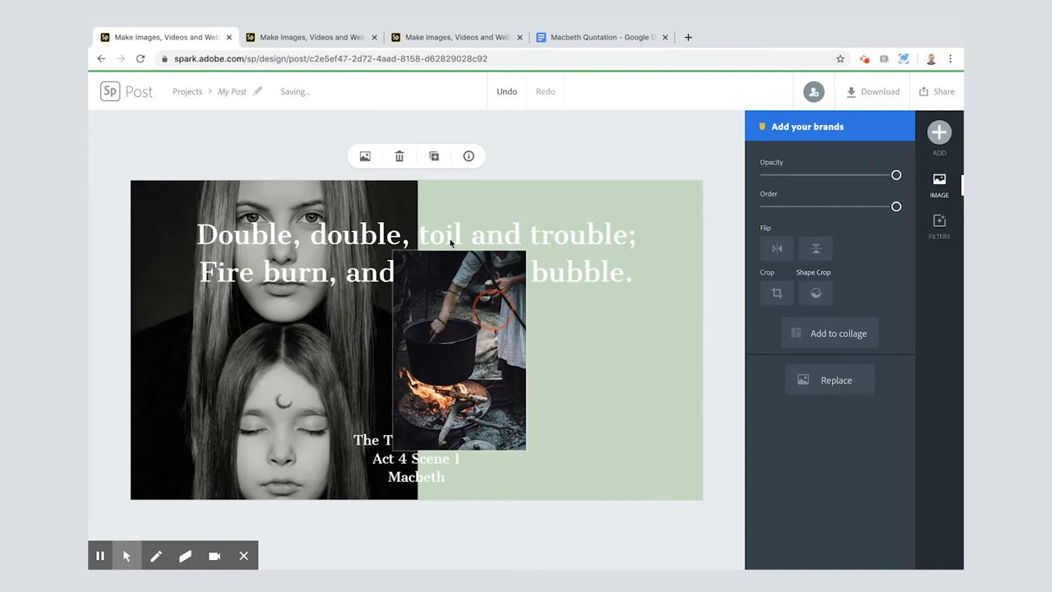
left_click(398, 156)
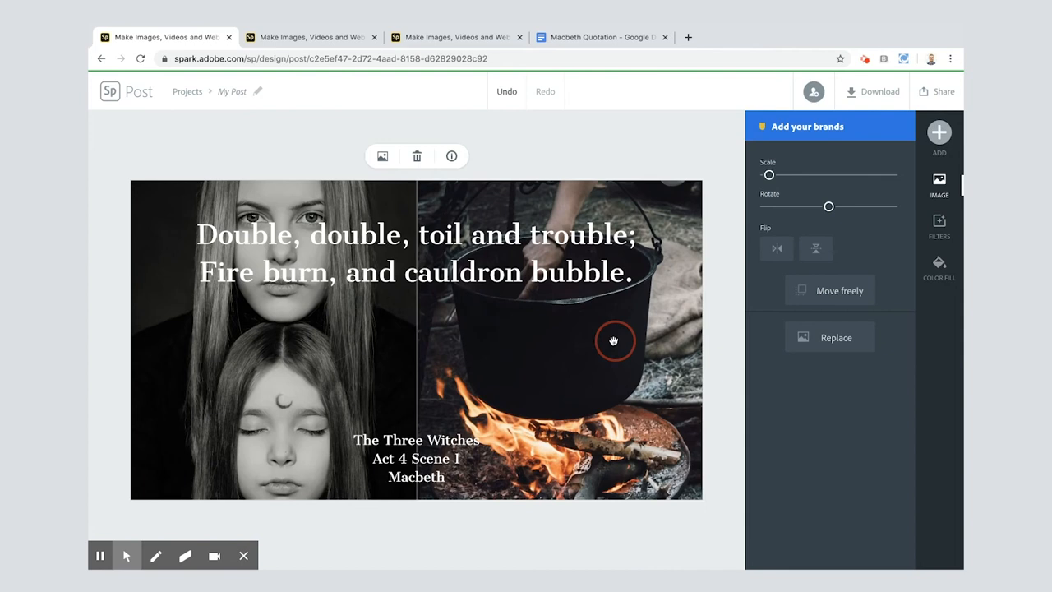
left_click(938, 308)
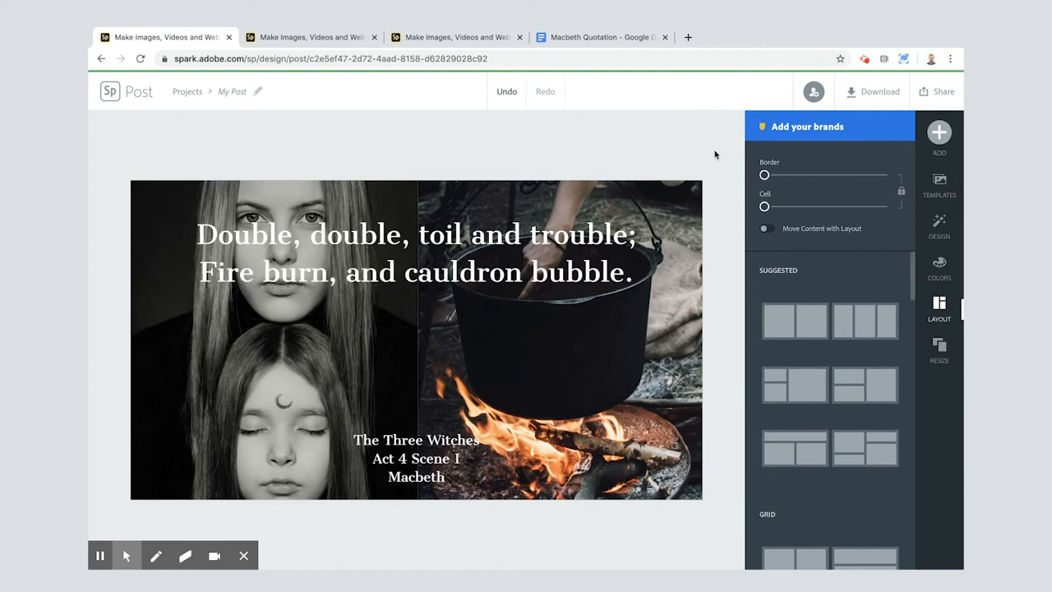
Apply a pale green color filter to the witches photo.
left_click(939, 222)
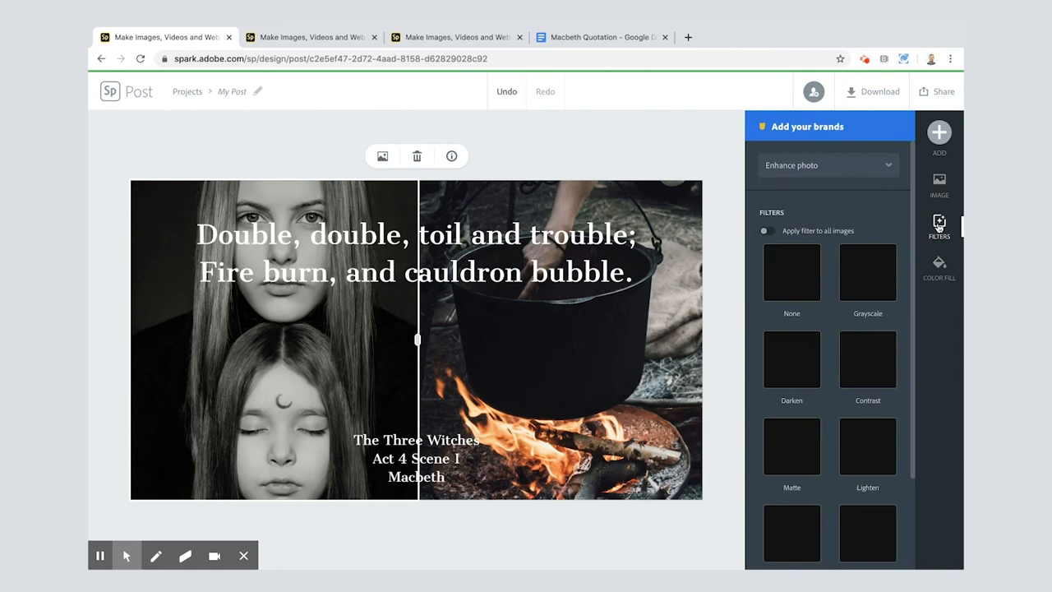
left_click(791, 503)
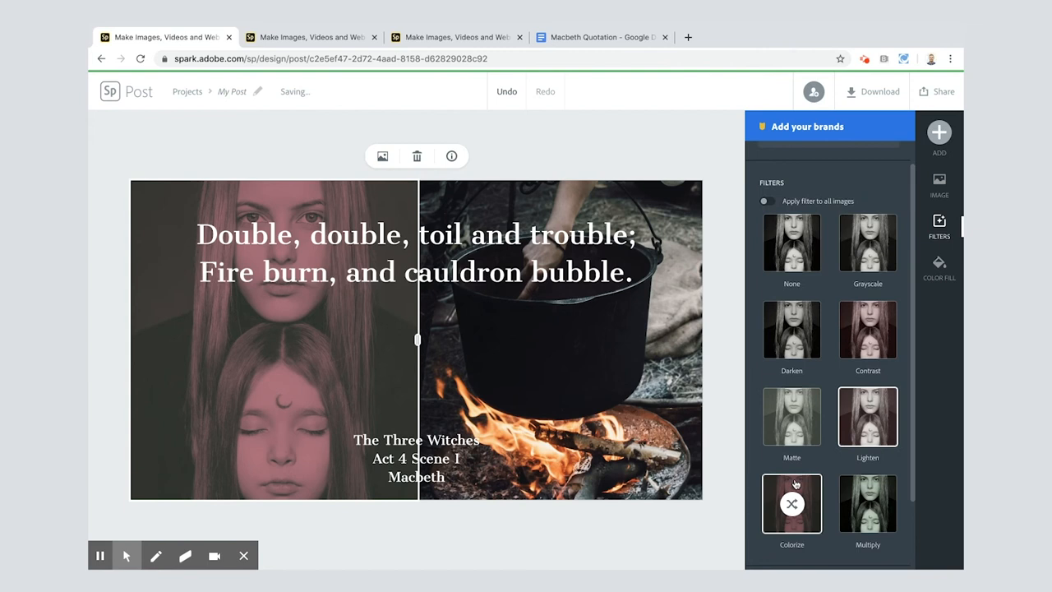
left_click(791, 504)
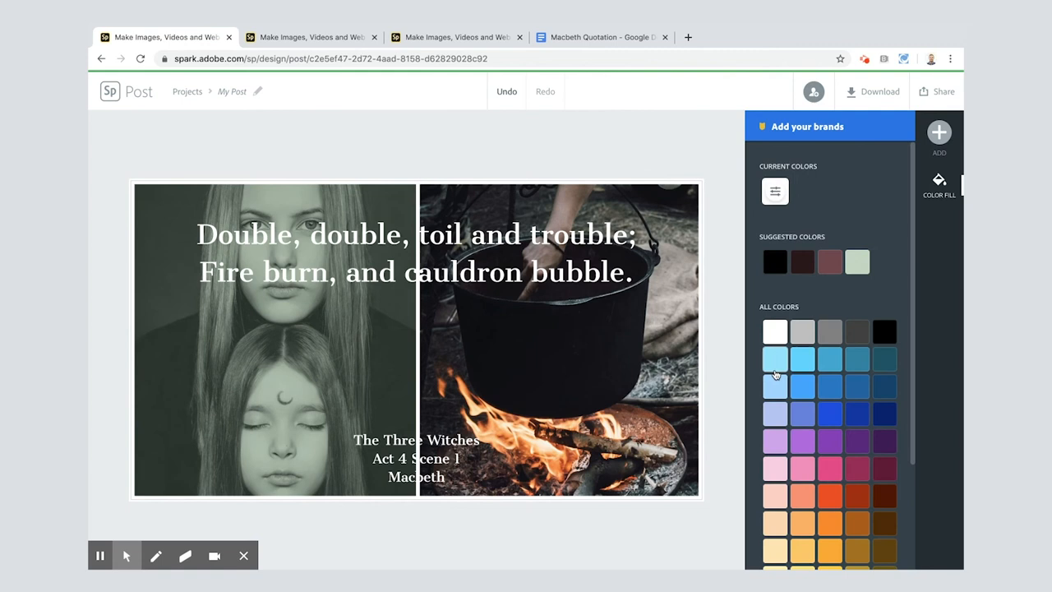
left_click(940, 305)
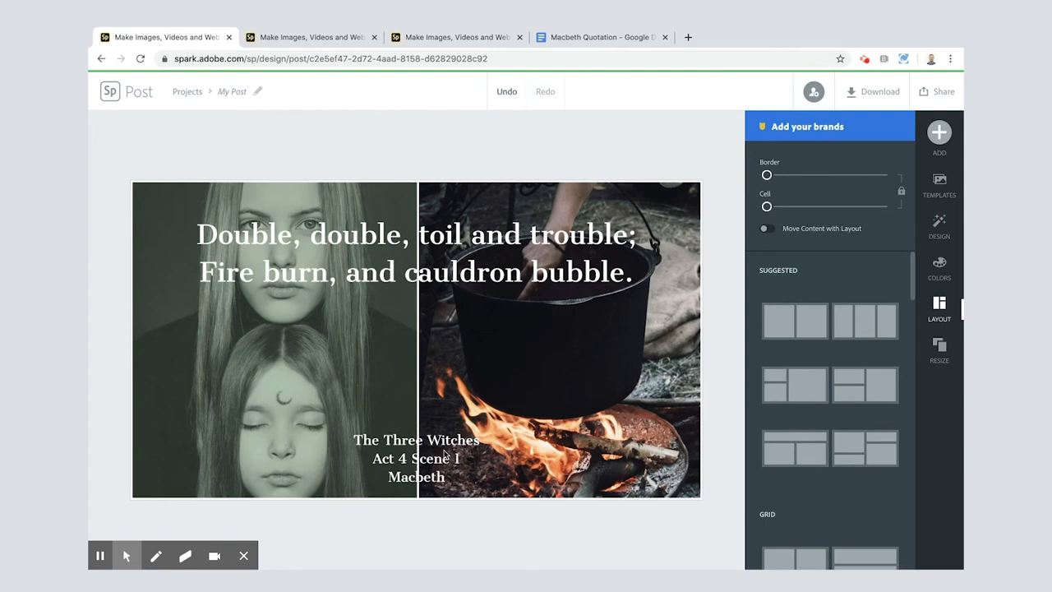
left_click(416, 459)
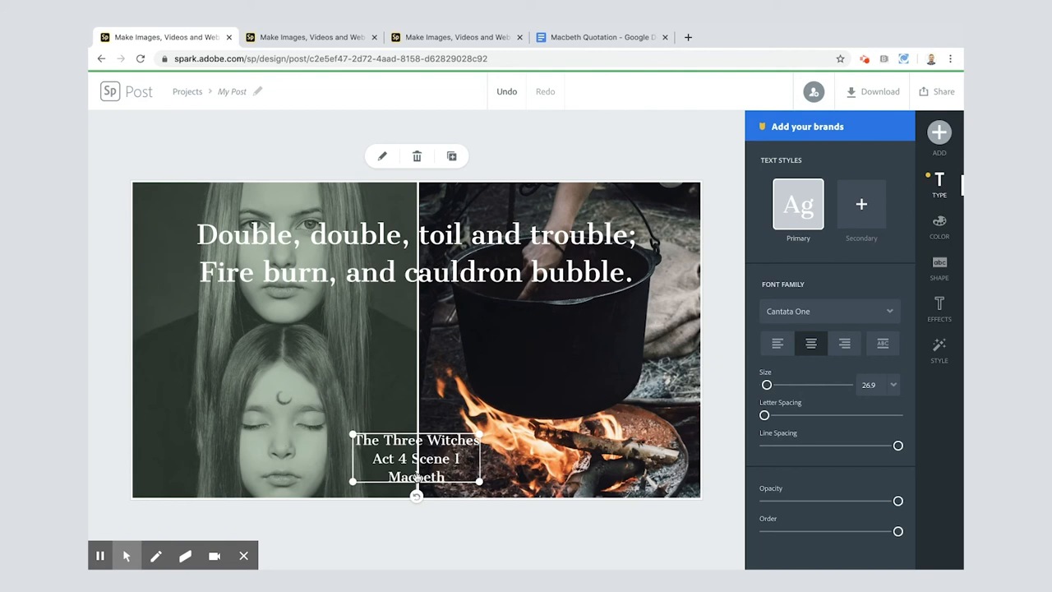
Give the Three Witches attribution a bold, condensed, all-caps outlined style.
left_click(939, 345)
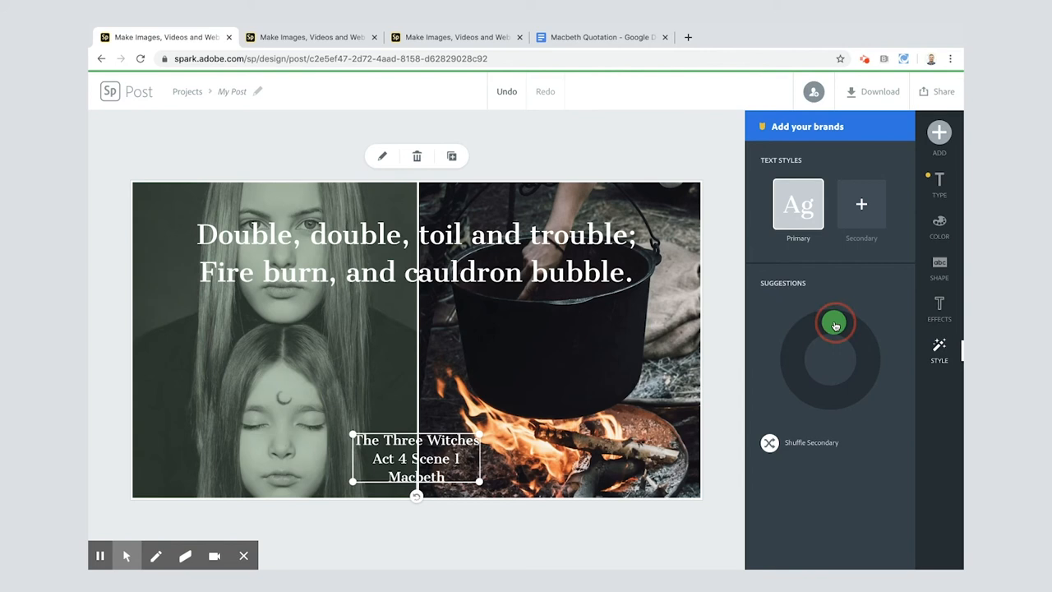
left_click(834, 323)
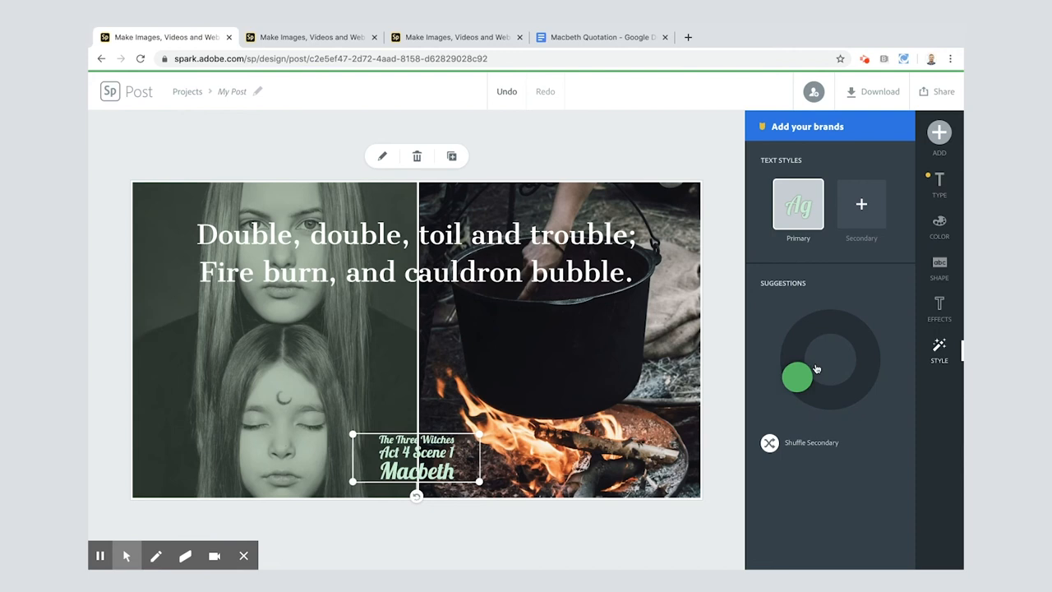
left_click(939, 303)
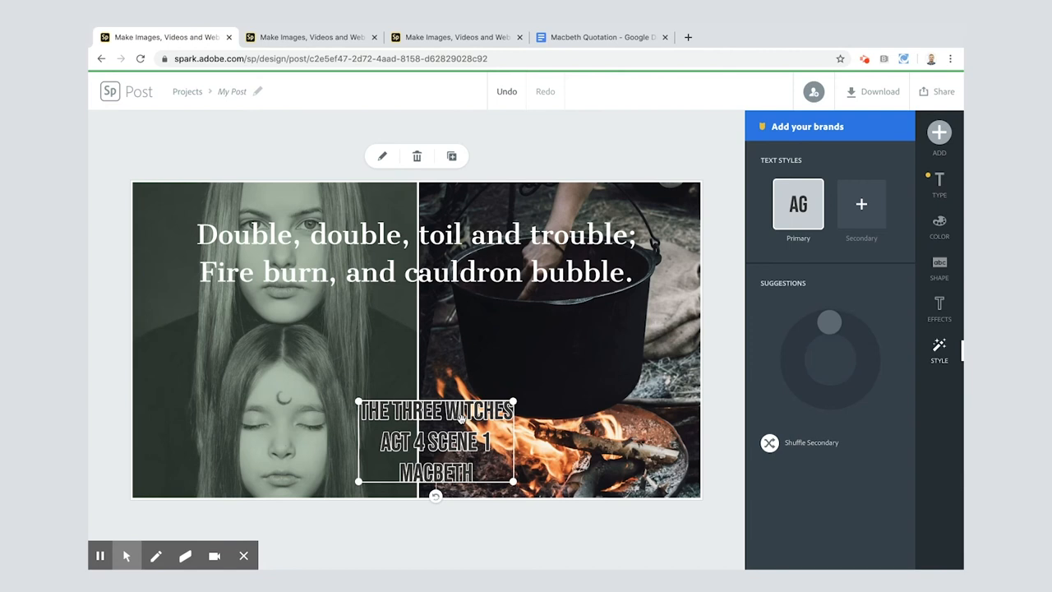
left_click(939, 226)
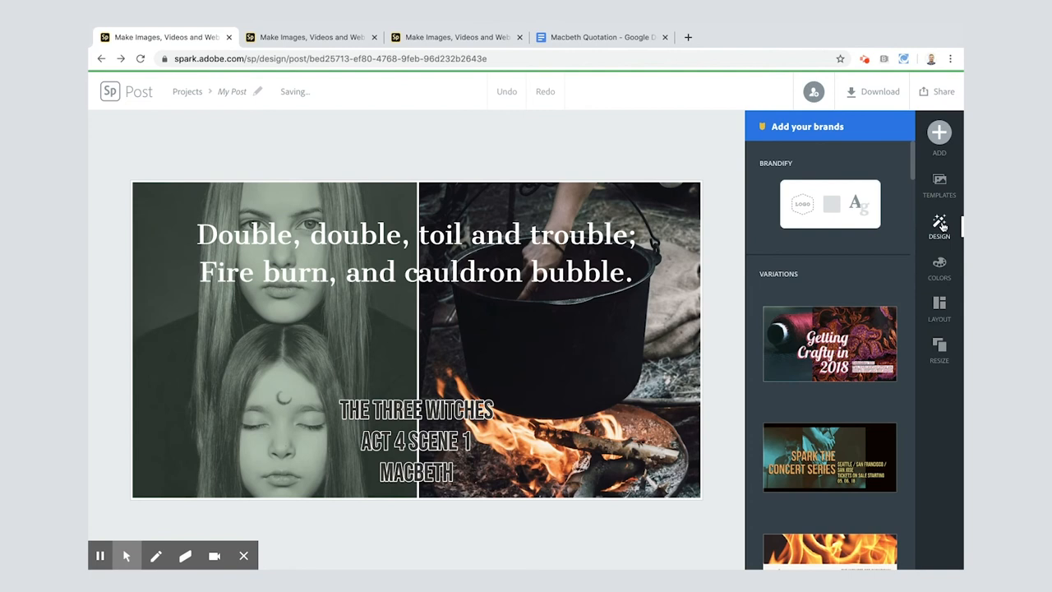
Try a design variation, undo it, and download the graphic as My Post (1).png.
scroll("down", 3)
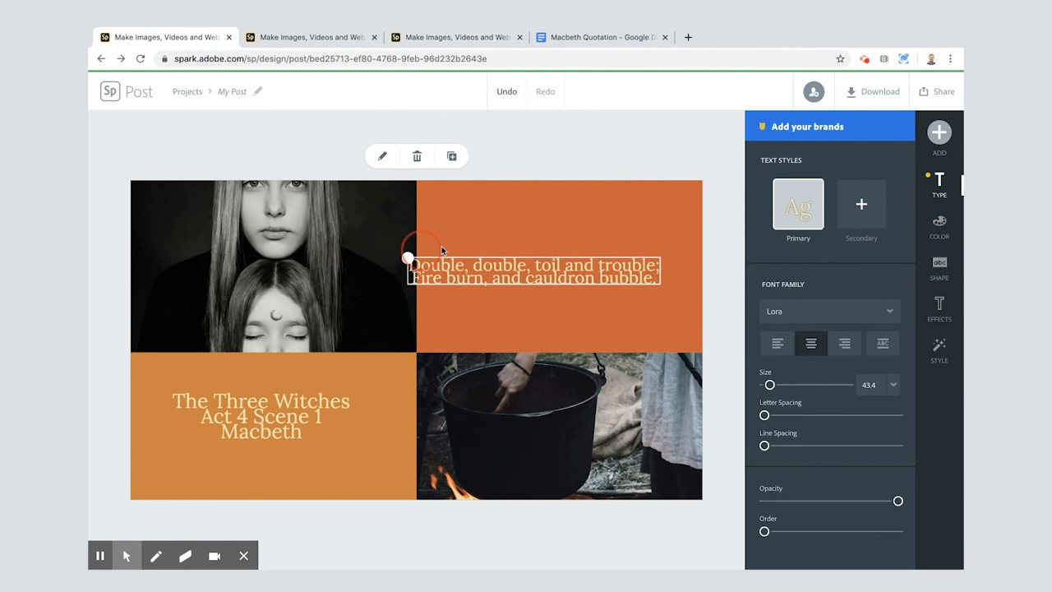
left_click(261, 422)
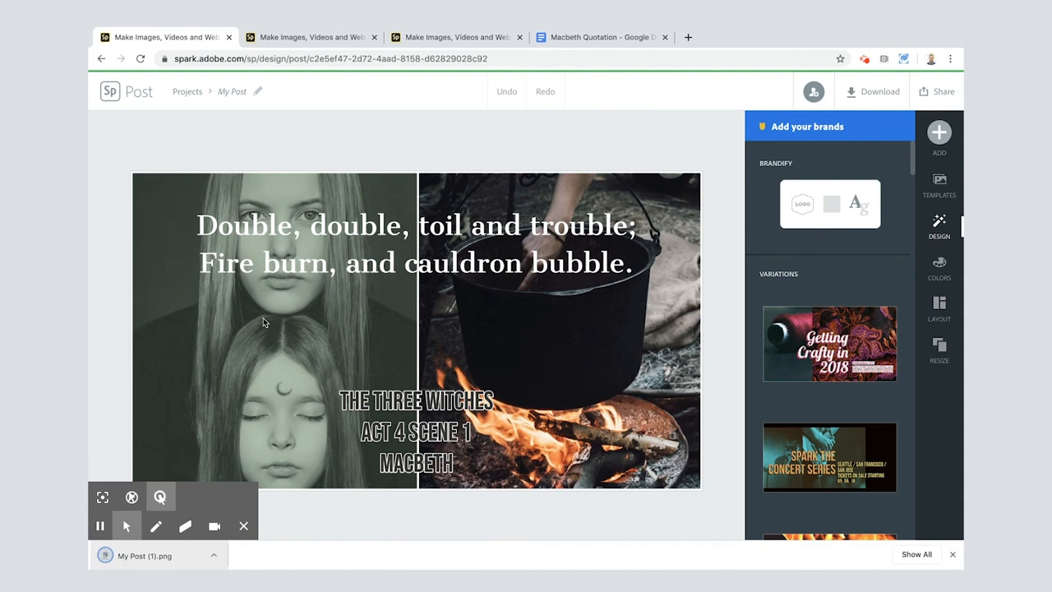
Publish the graphic as 'Macbeth' and generate its share link.
left_click(936, 91)
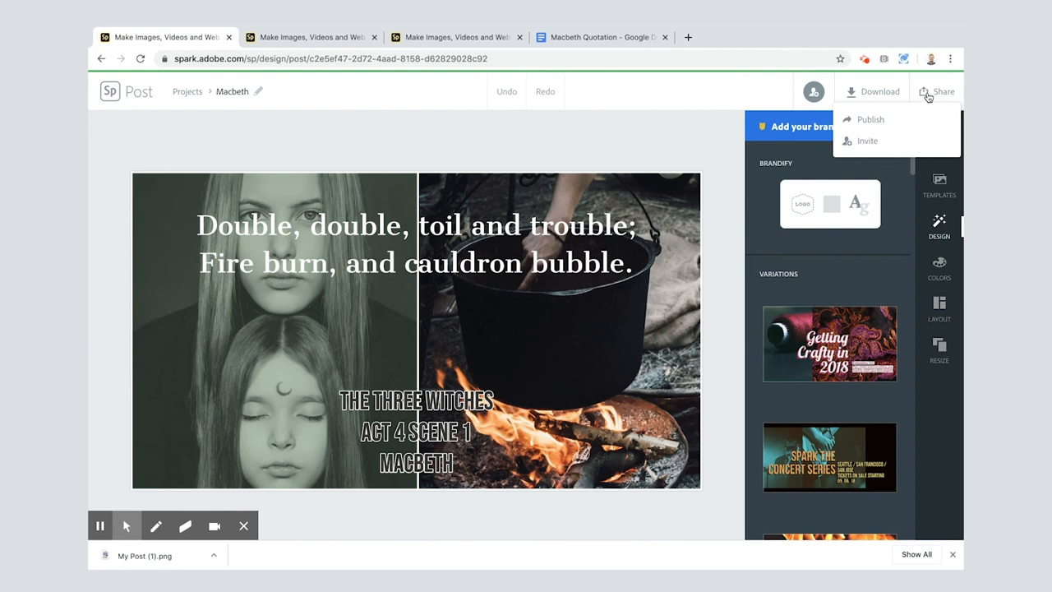
left_click(945, 90)
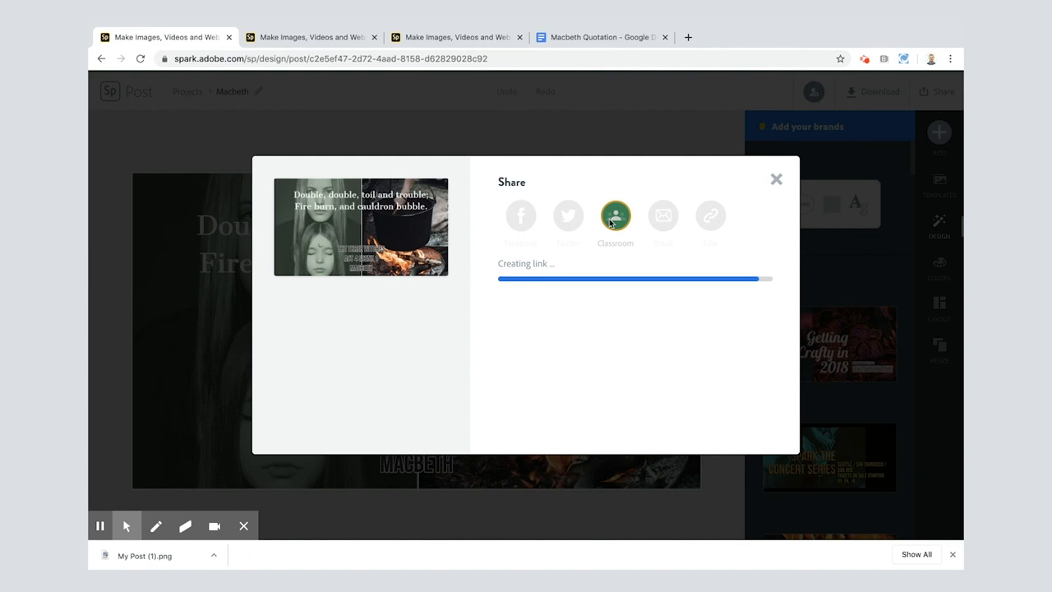